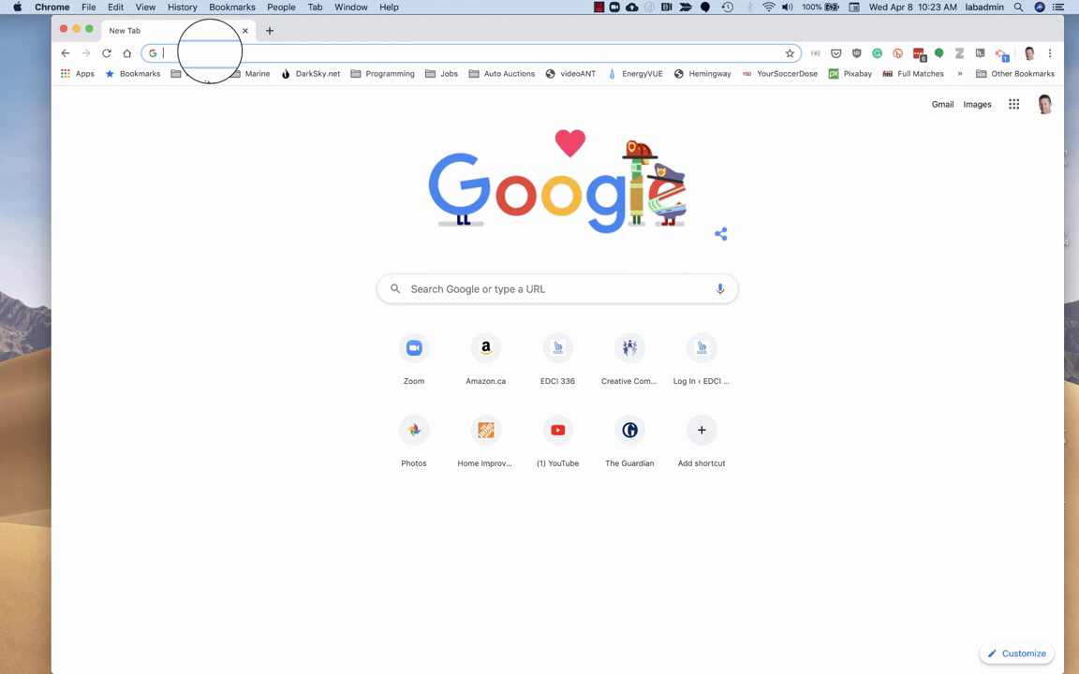
Go to bit.ly/dsc-vr-ar to load the VR, AR & 360 Tours workshop handout
text(http://bit.ly/dsc-vr-ar)
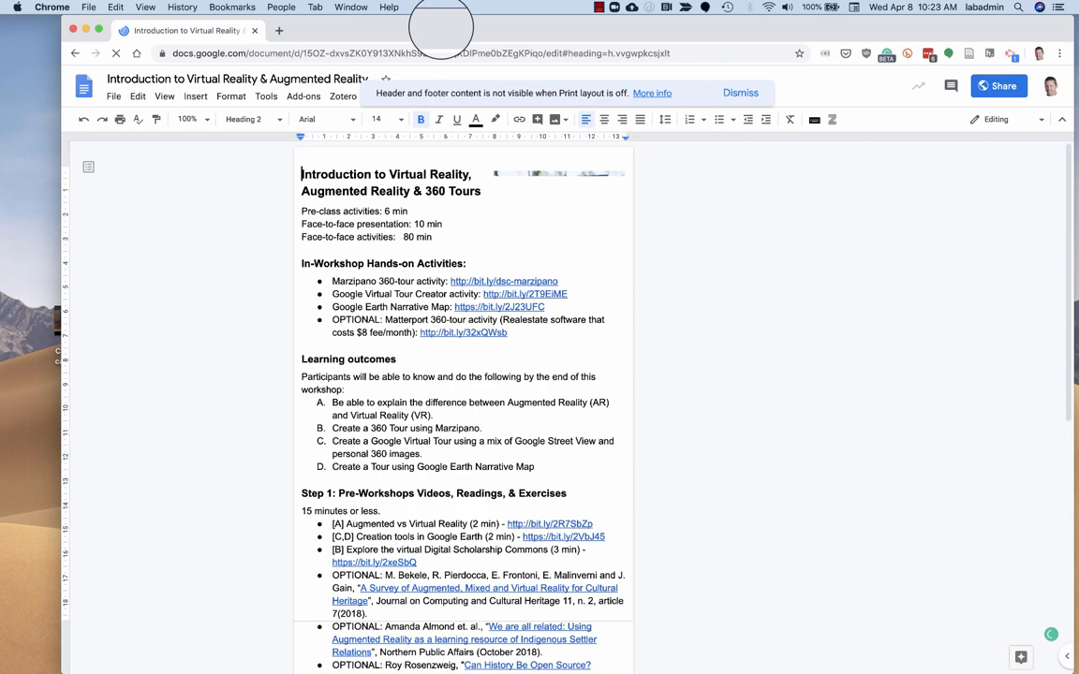
Snap the workshop handout window to the right half of the screen
click(740, 93)
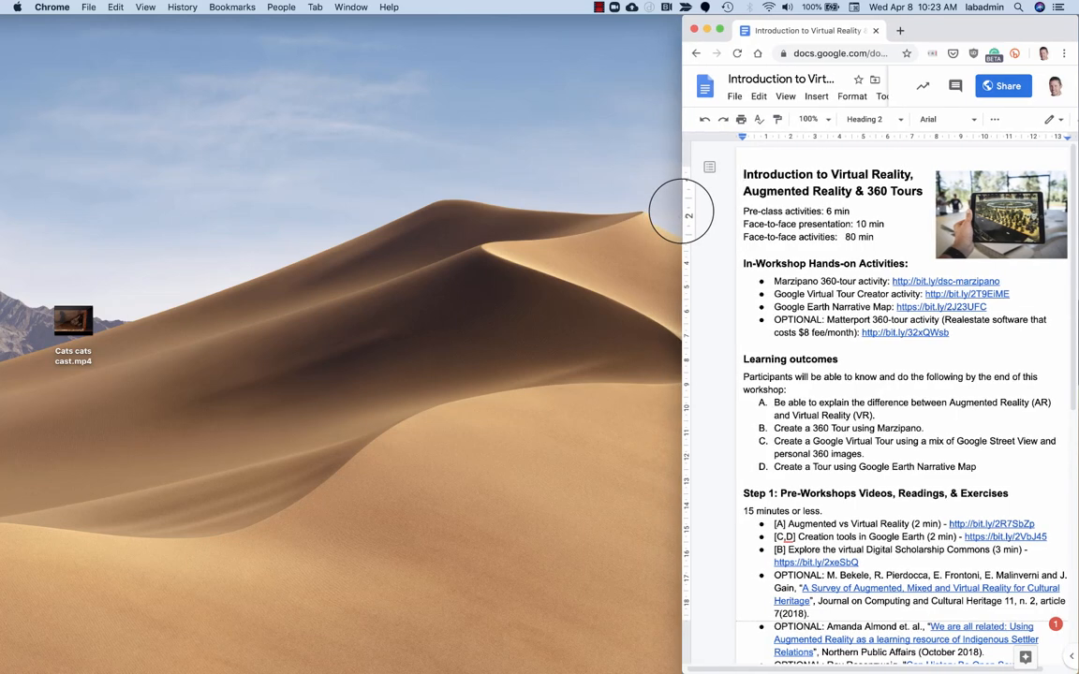
mouse_move(698, 400)
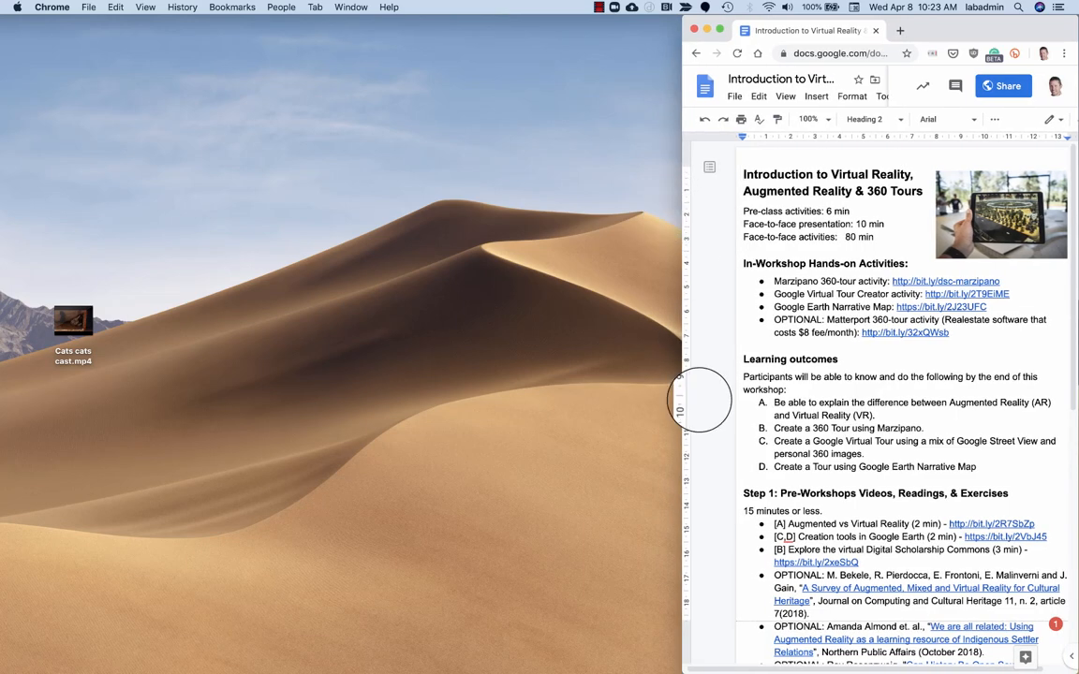
mouse_move(927, 281)
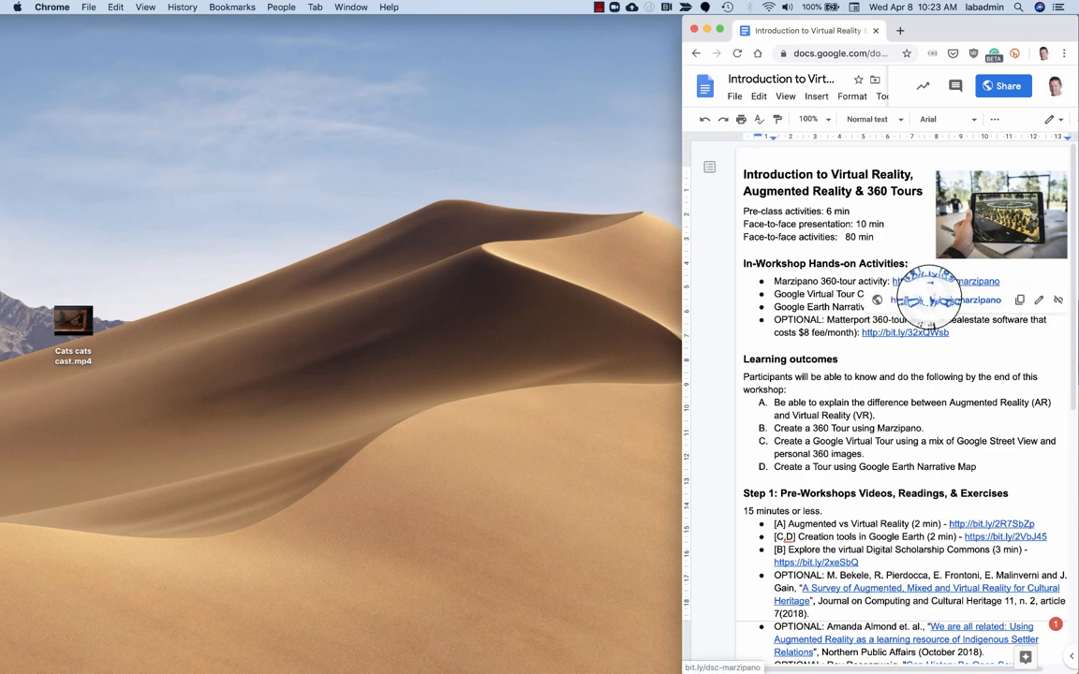
Follow the handout's Marzipano 360-tour activity link and dismiss the header notice
click(944, 300)
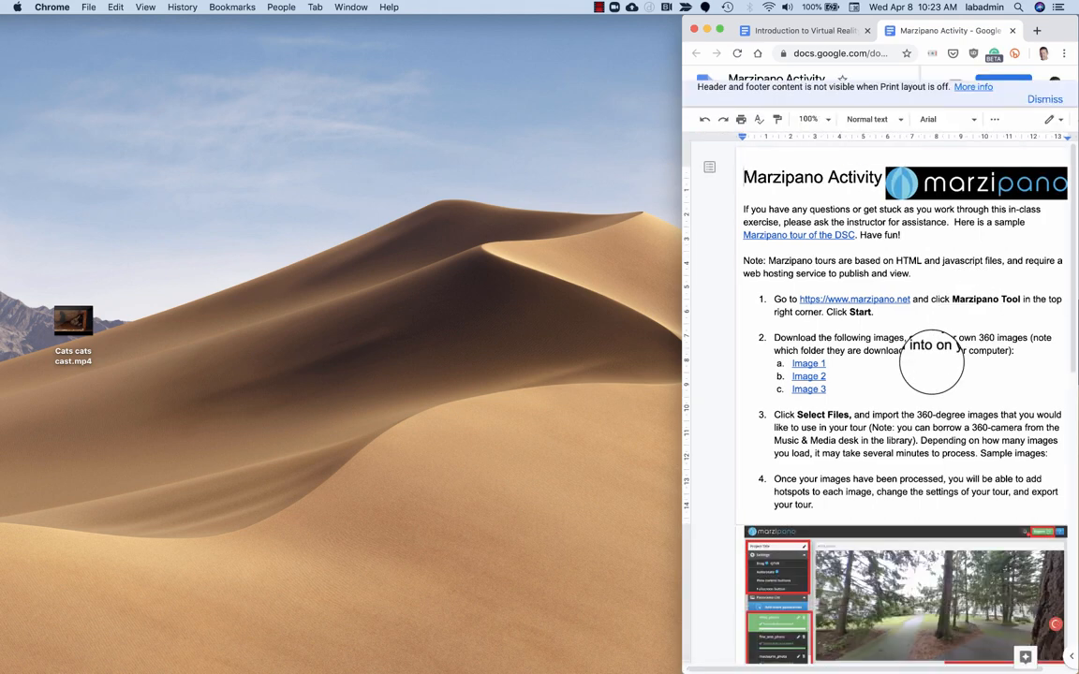
click(1044, 98)
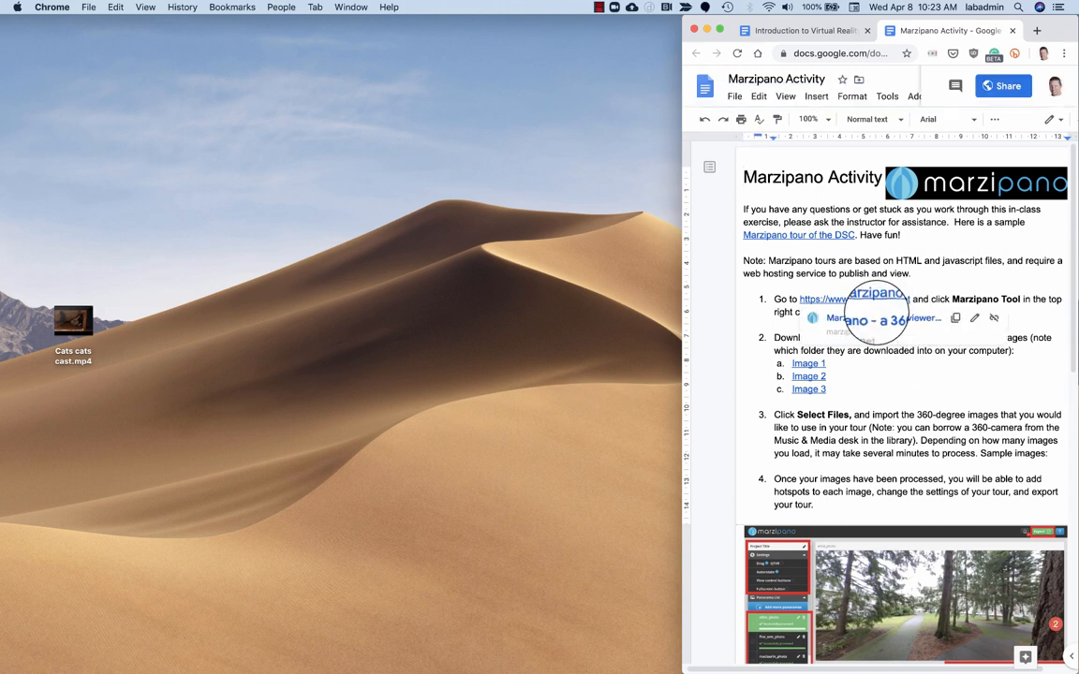
Open marzipano.net in a left-side window and launch the Marzipano Tool
click(843, 298)
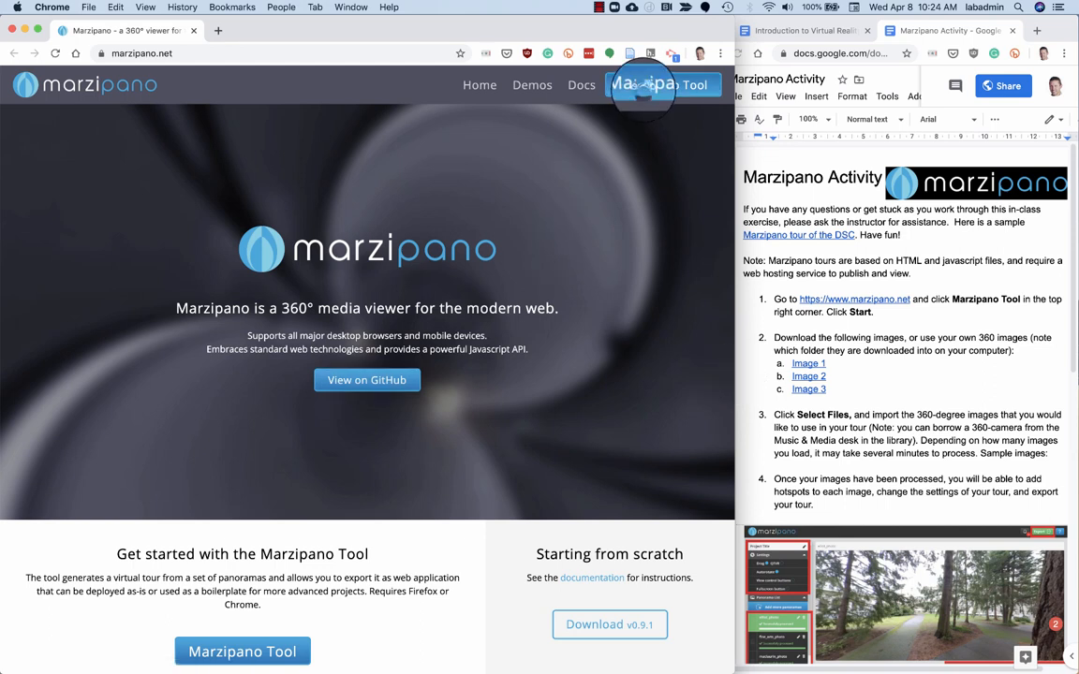
click(662, 84)
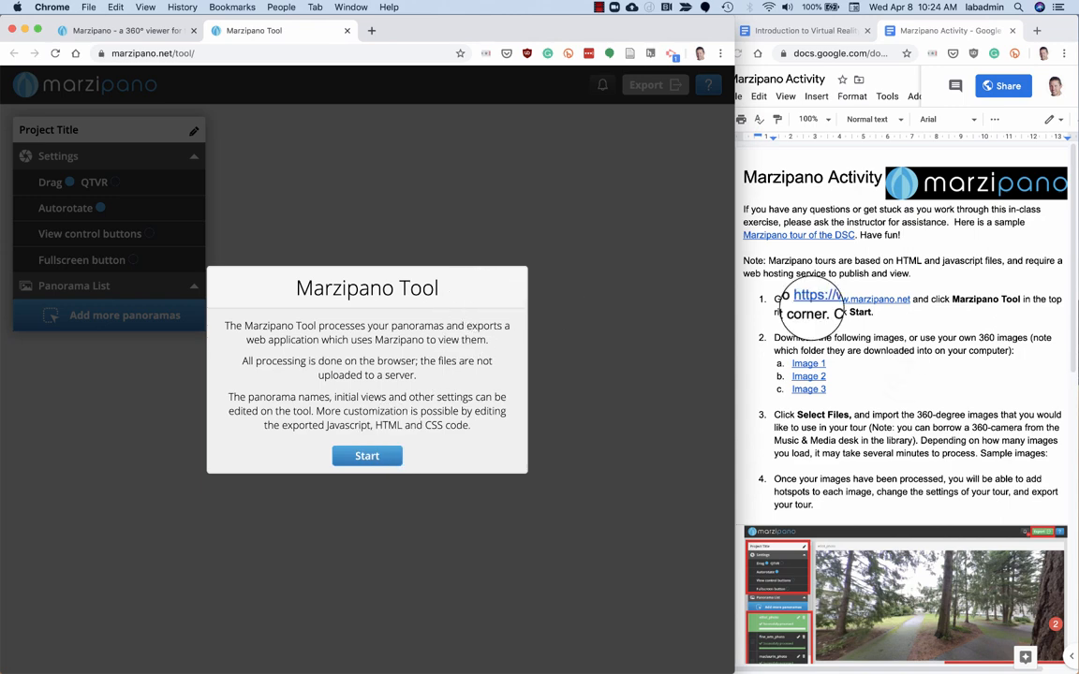
scroll(down, 3)
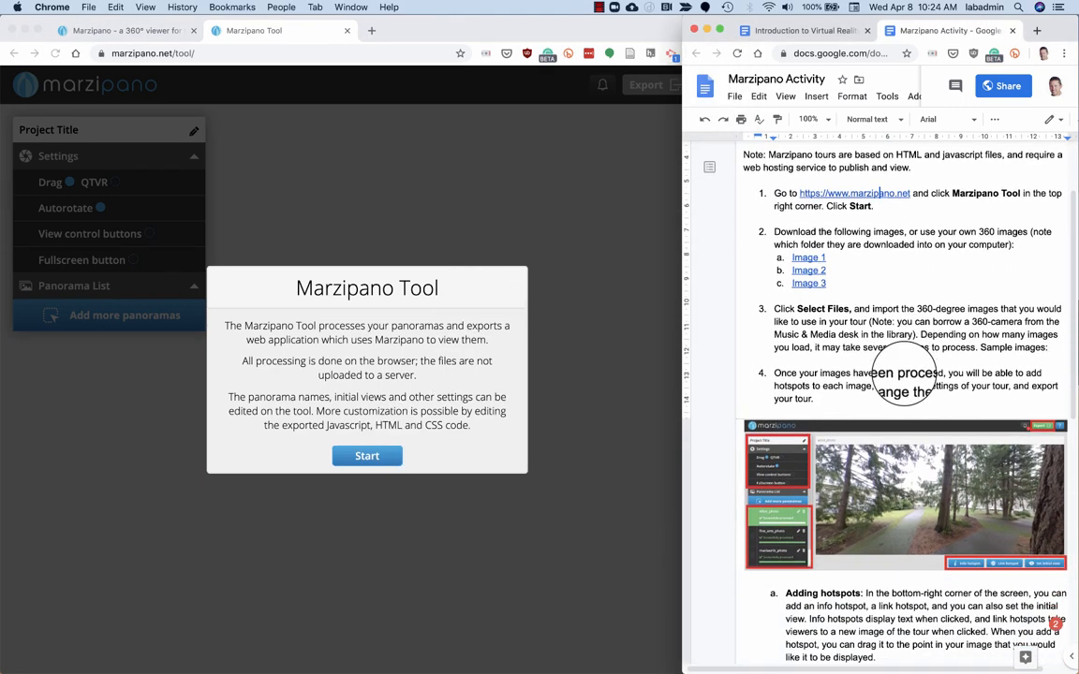
scroll(down, 3)
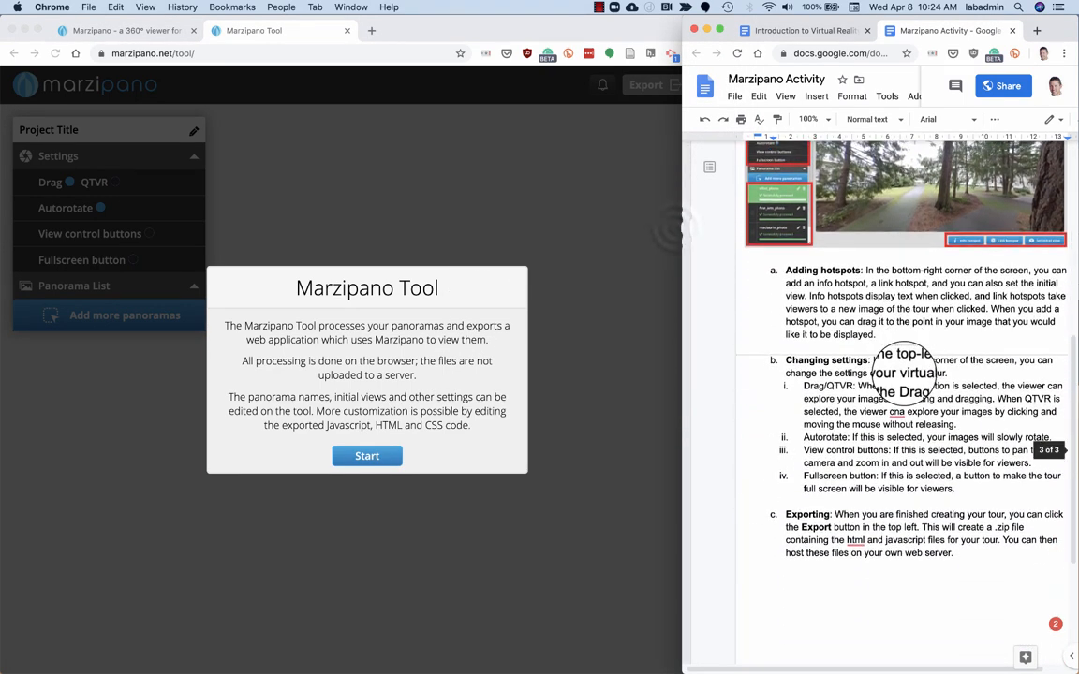
scroll(up, 3)
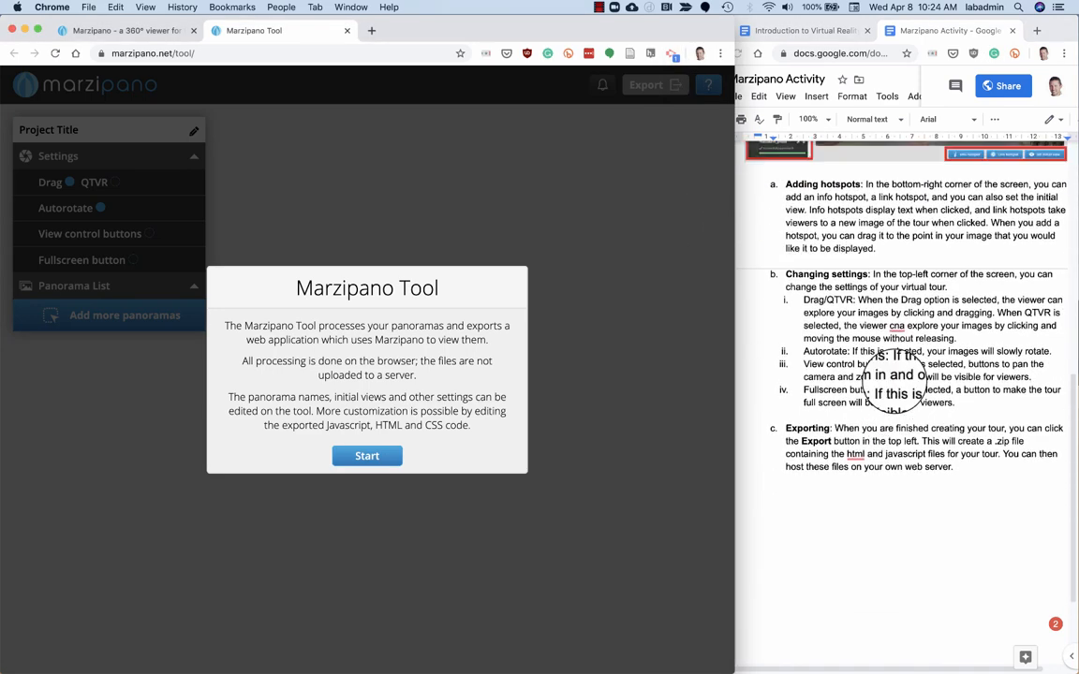
scroll(up, 3)
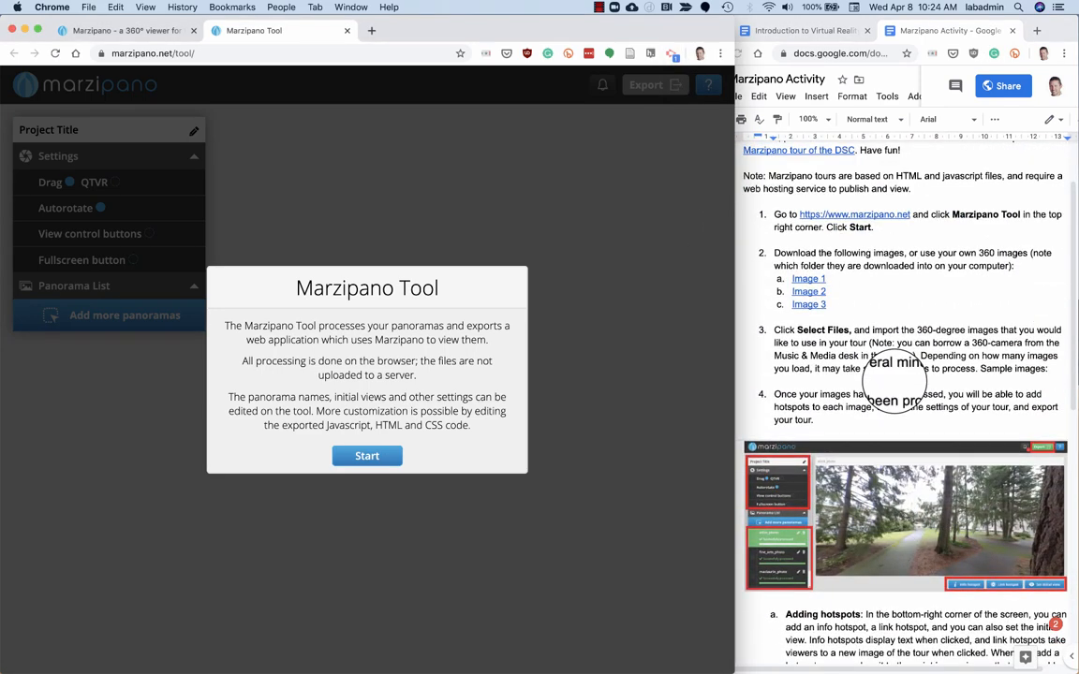
scroll(up, 3)
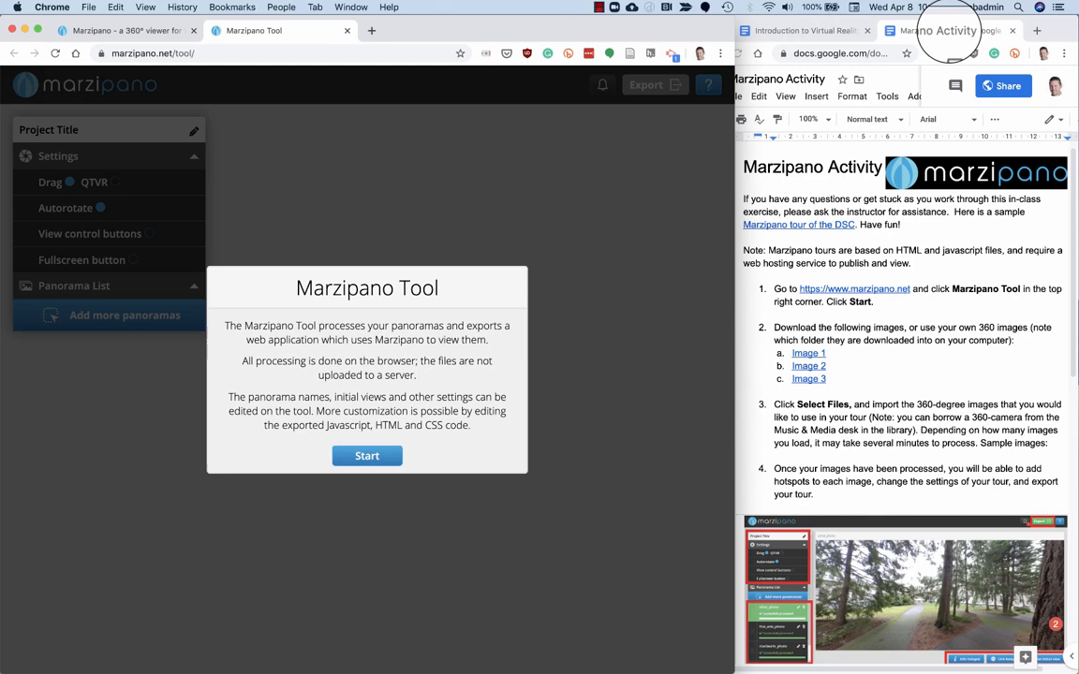
click(800, 30)
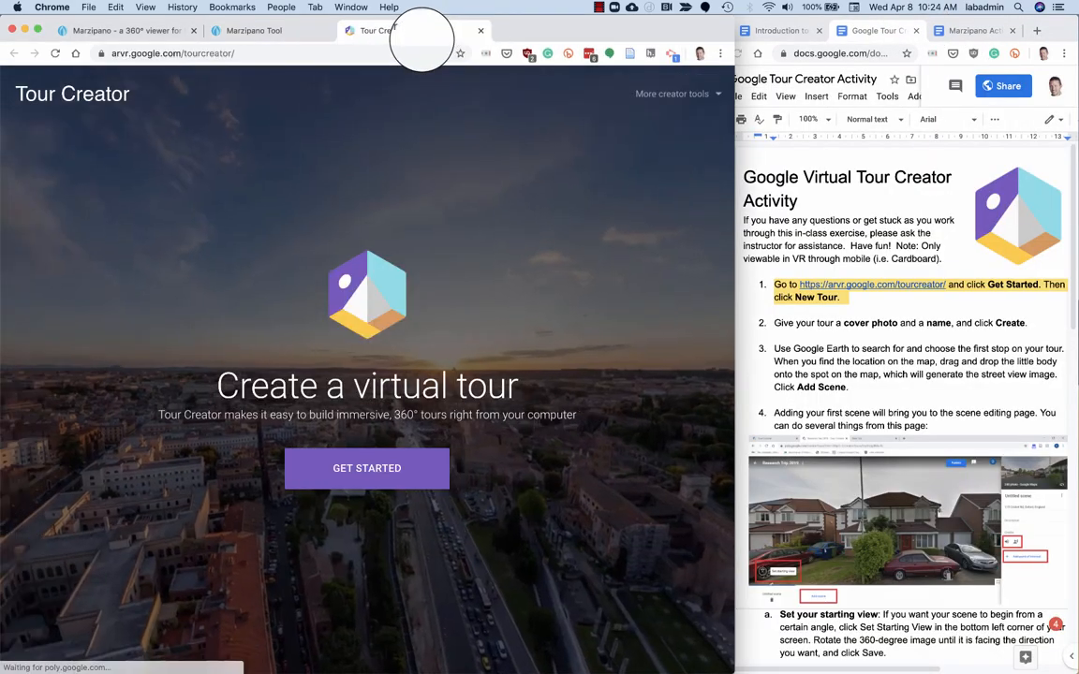
Click Get Started on the Google Tour Creator site
click(366, 468)
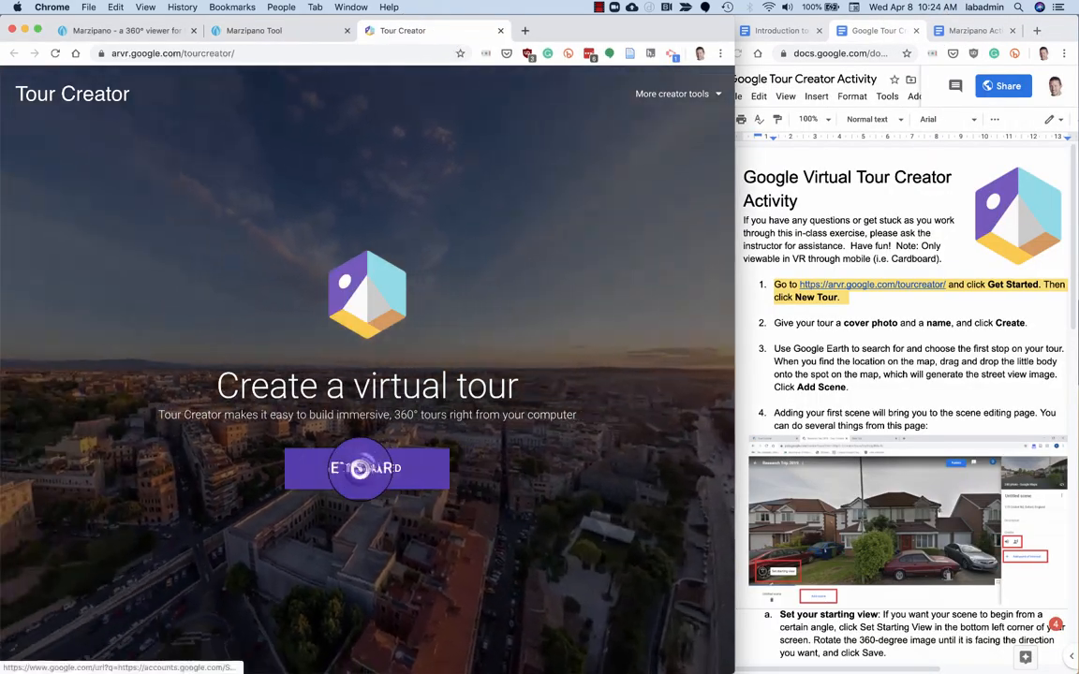
click(366, 468)
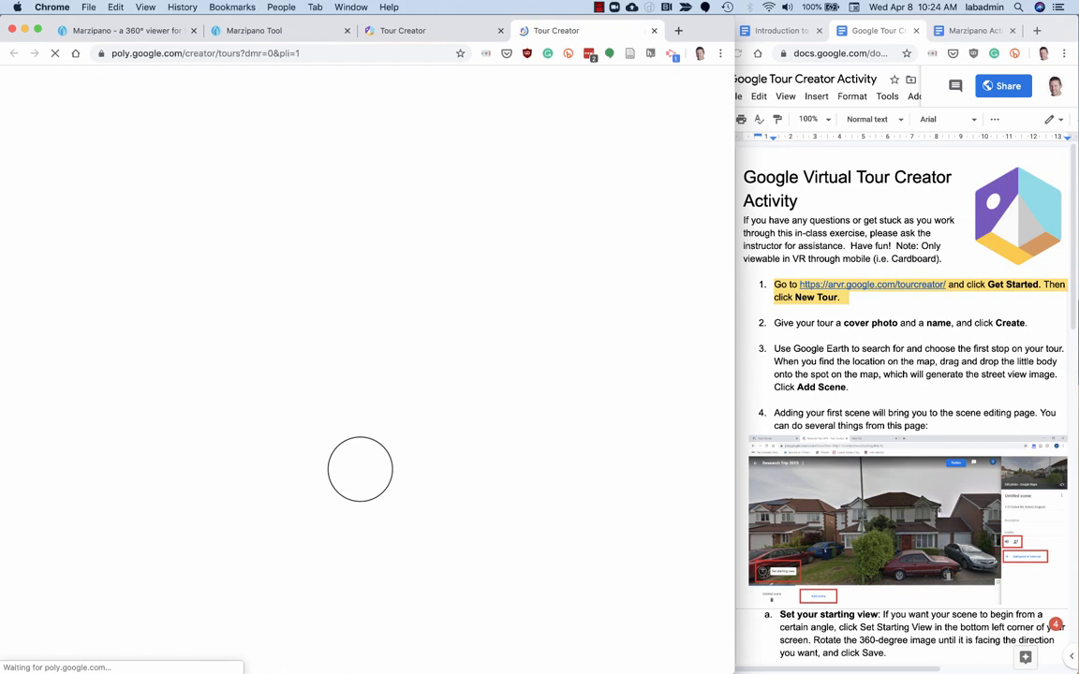